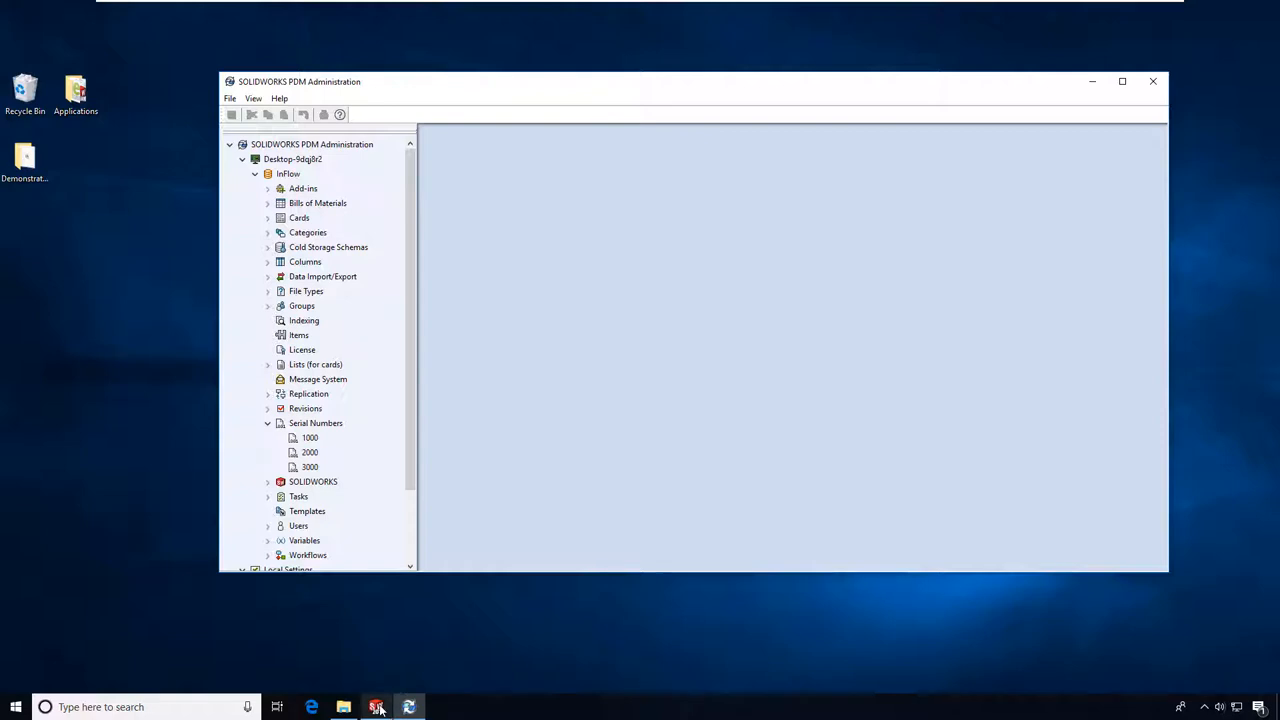
Bring up SOLIDWORKS, orbit the basketball rim side-on, and open the File menu
click(377, 706)
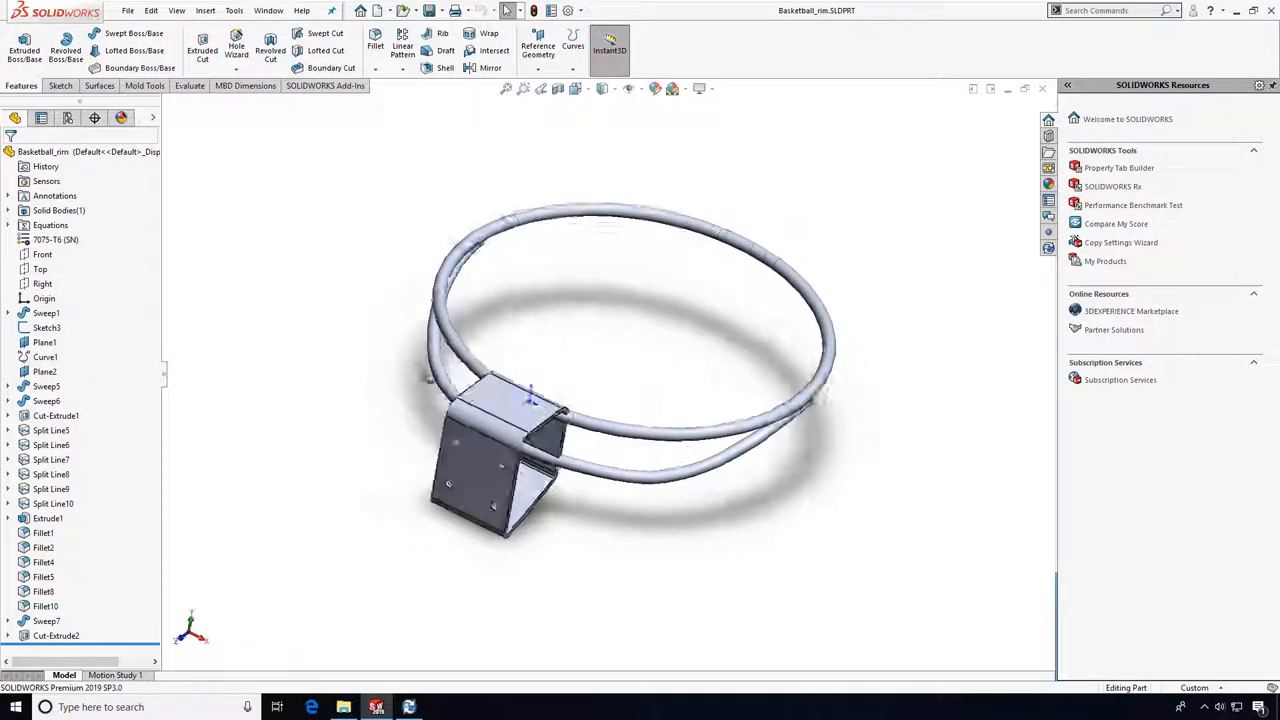
drag(600, 350, 637, 493)
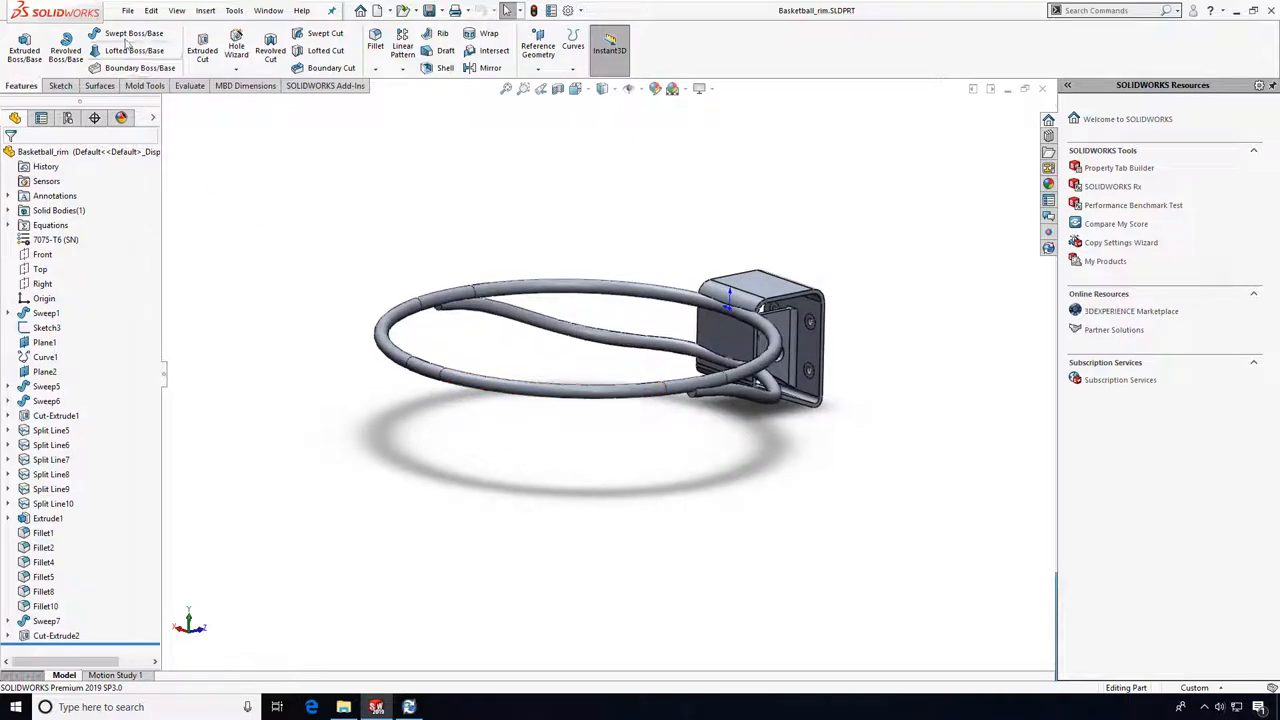
click(128, 11)
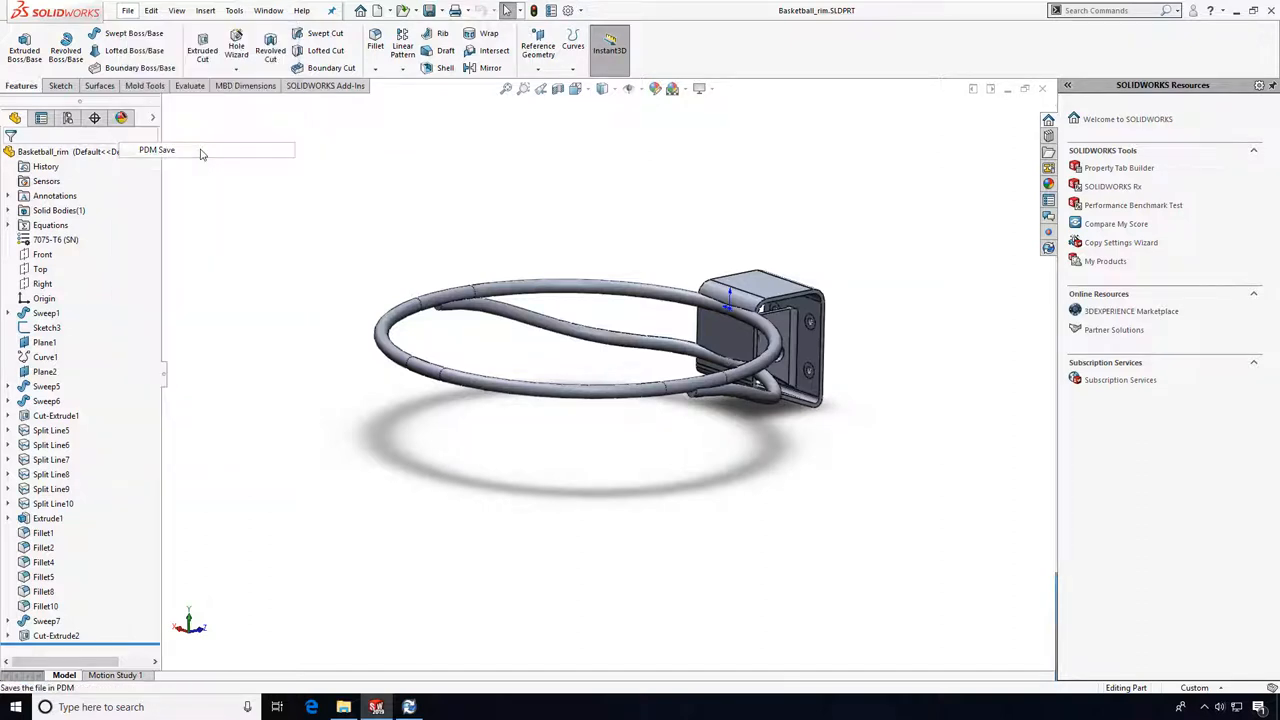
Start PDM Save and log in as ADMIN with the password
click(157, 151)
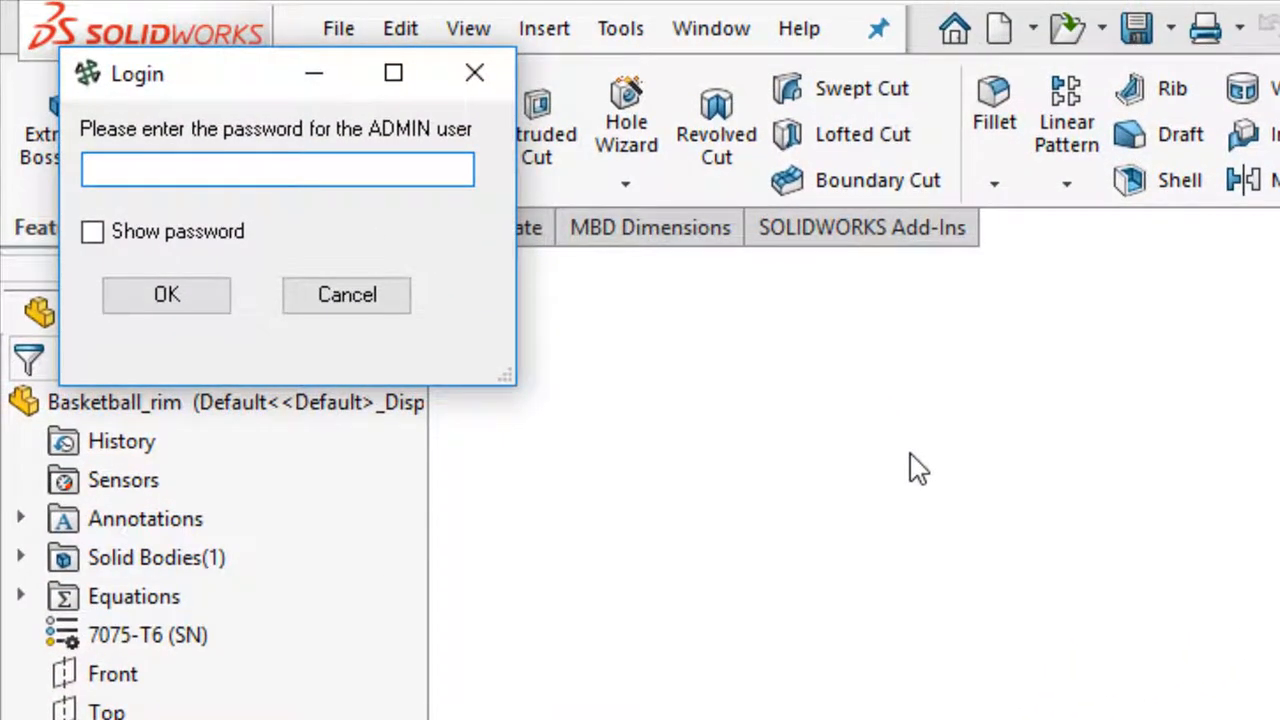
click(277, 169)
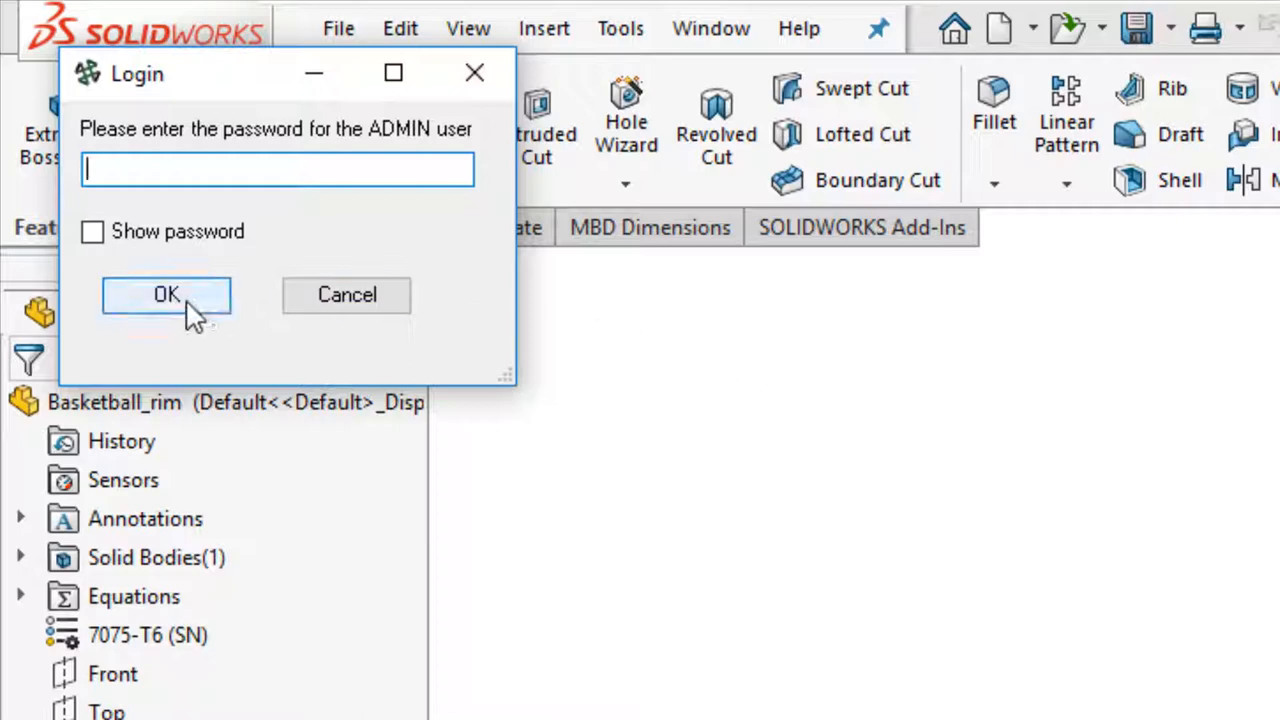
click(165, 295)
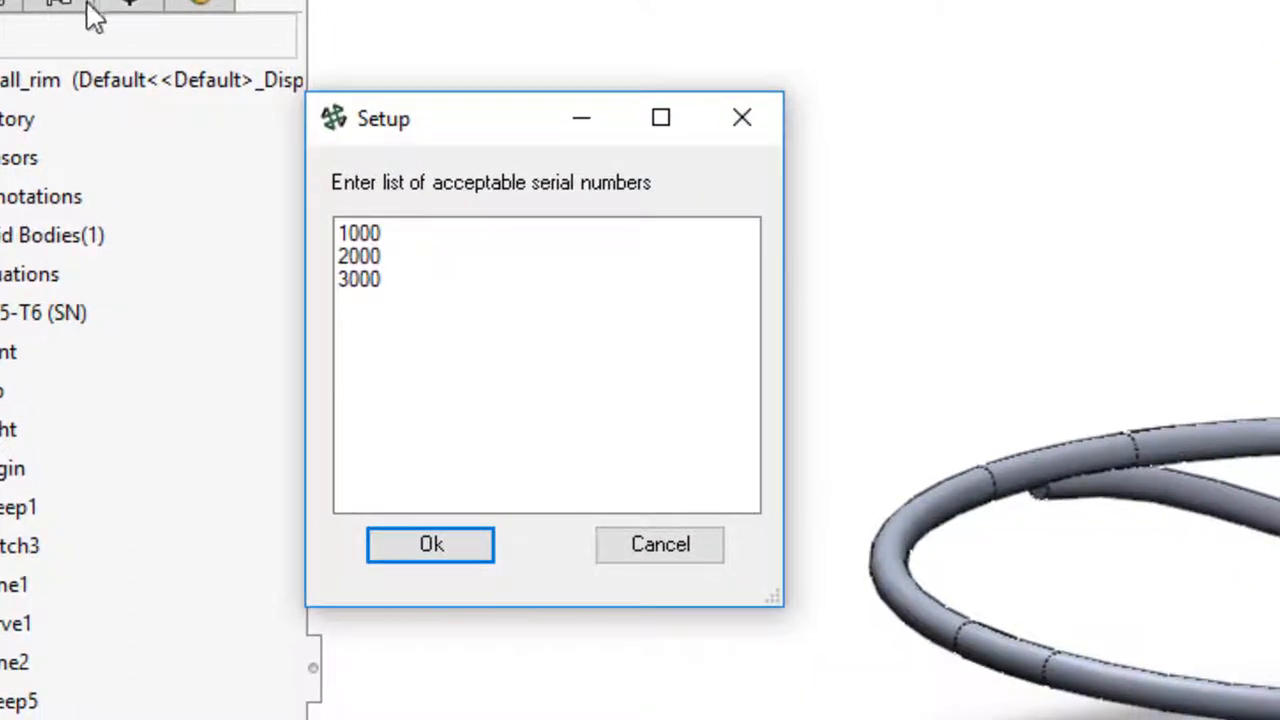
Confirm acceptable serial numbers 1000, 2000 and 3000 in the Setup dialog
click(387, 278)
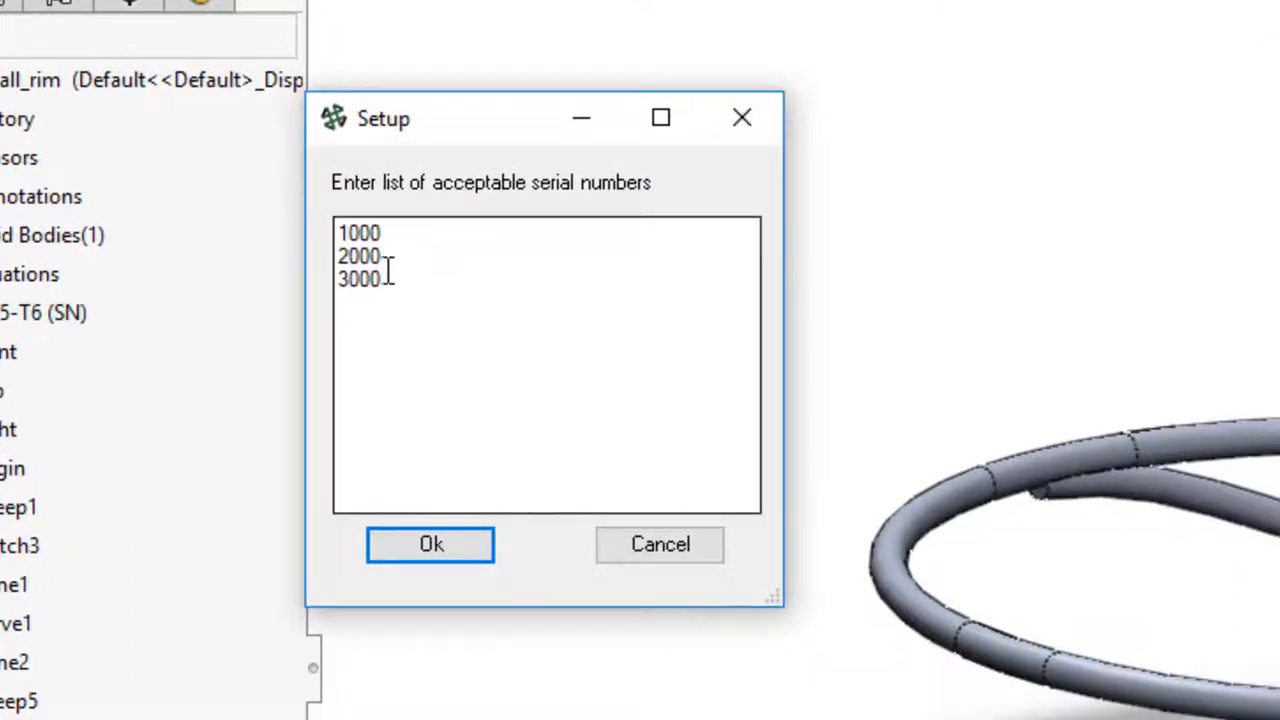
mouse_move(392, 311)
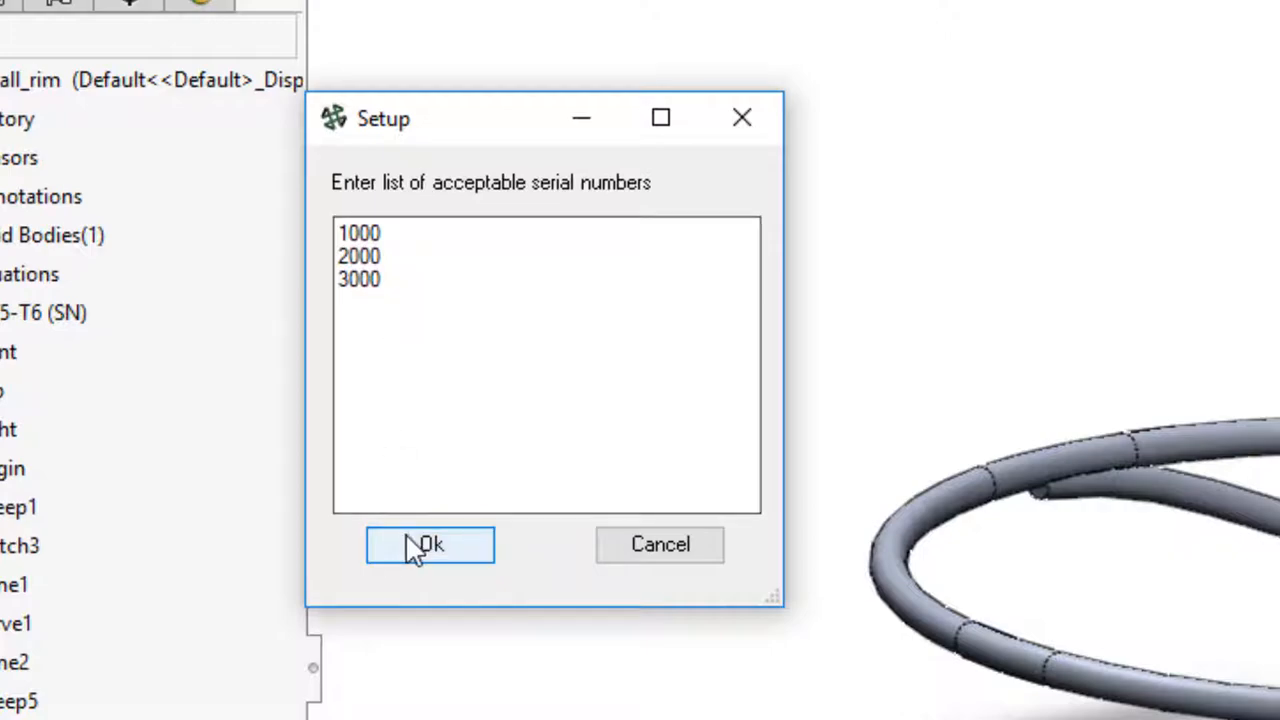
click(429, 545)
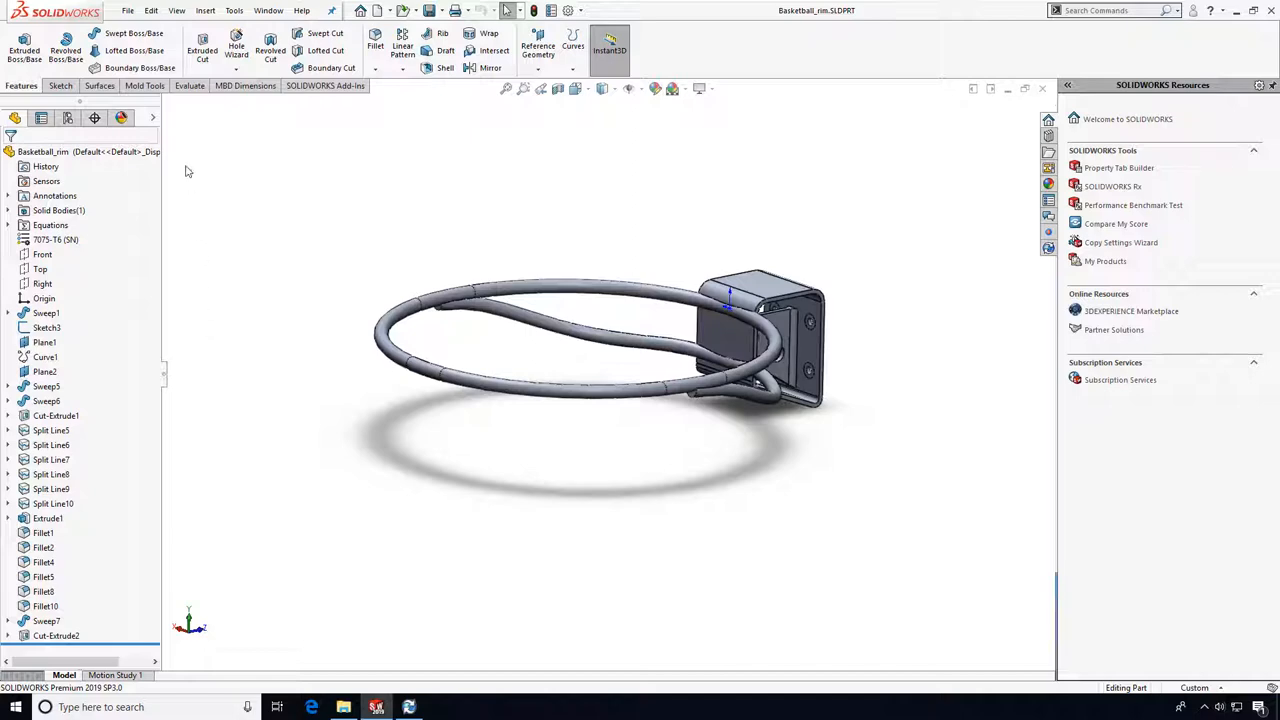
PDM Save with serial number 3000 and description 'Prototype of new rim'
click(126, 11)
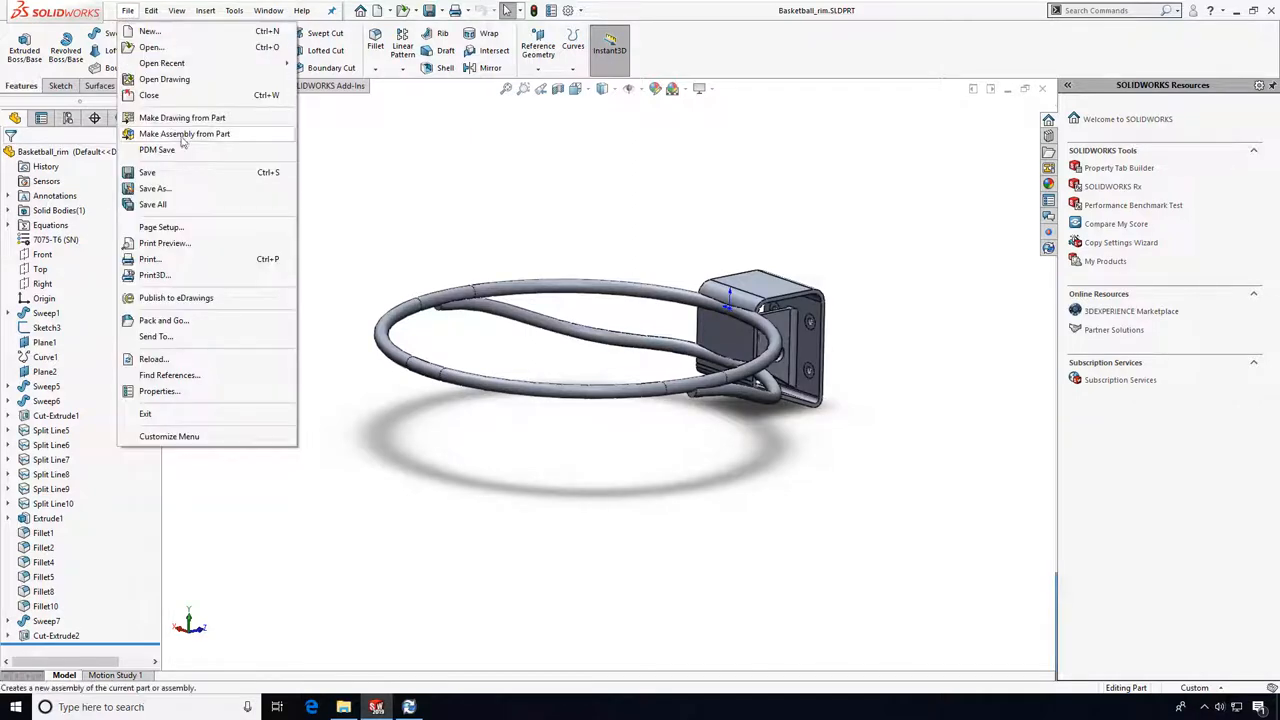
click(157, 149)
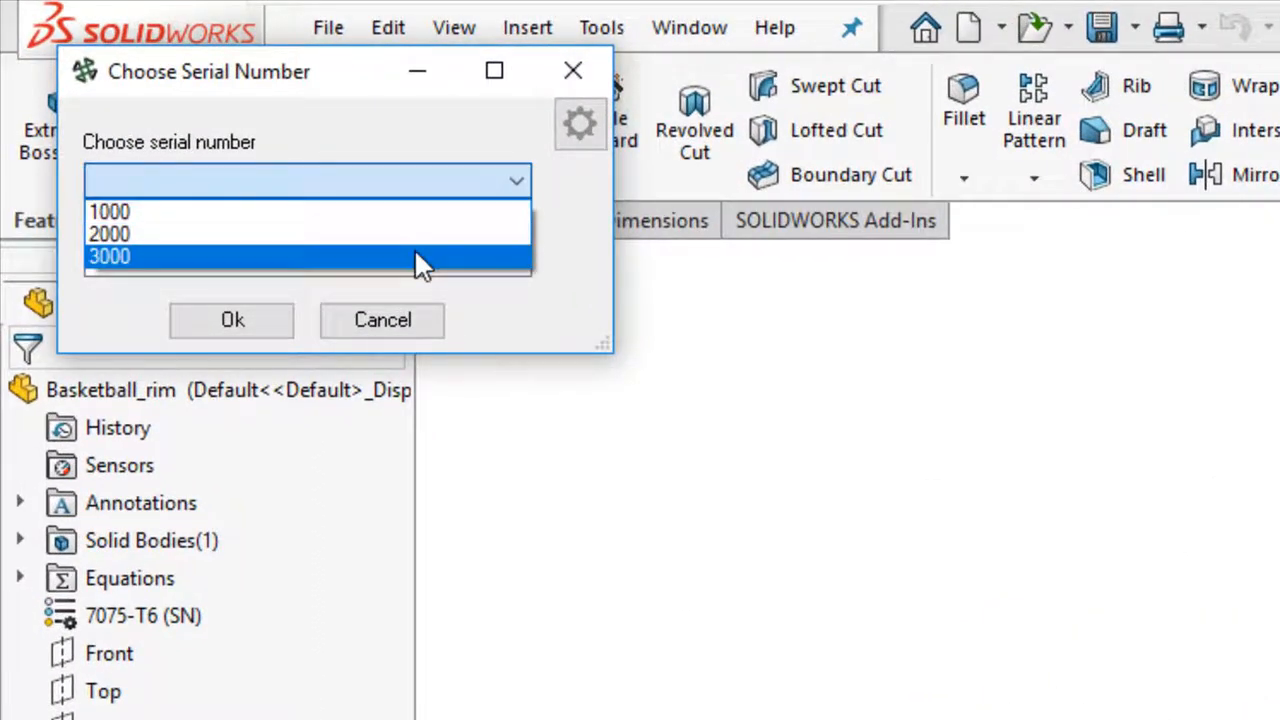
click(110, 257)
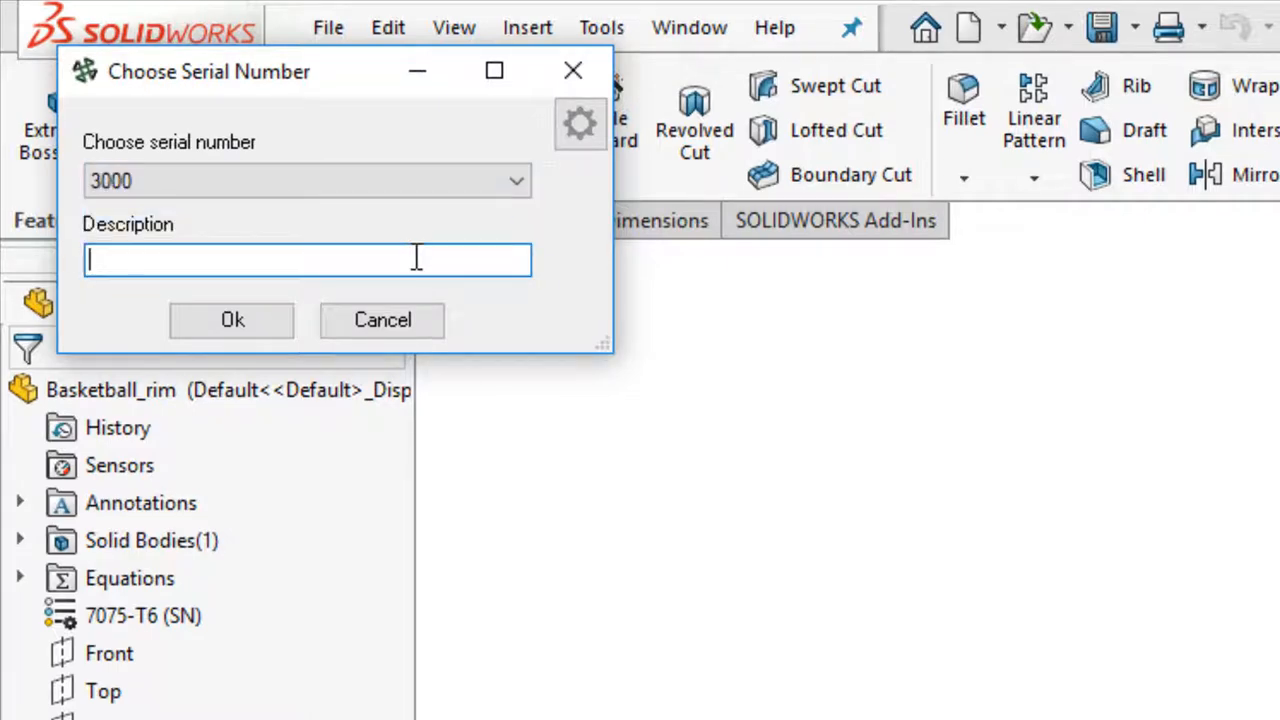
text(Prototype of new rim)
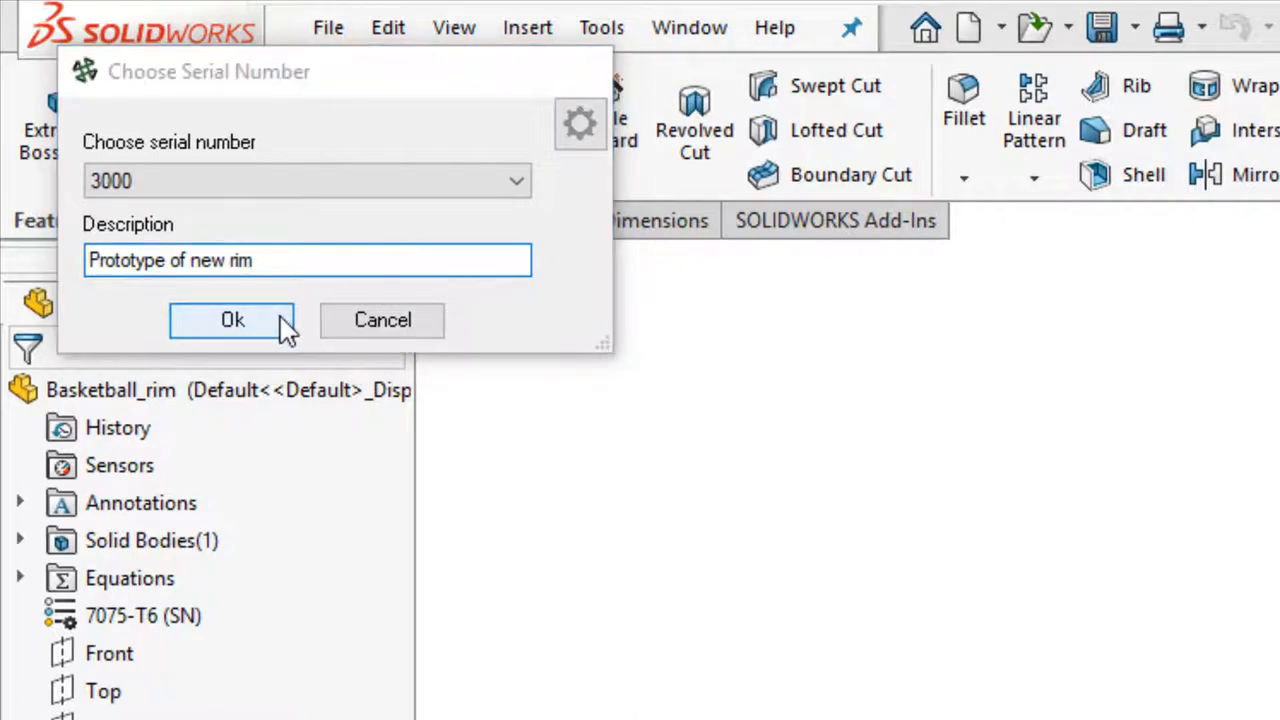
click(232, 320)
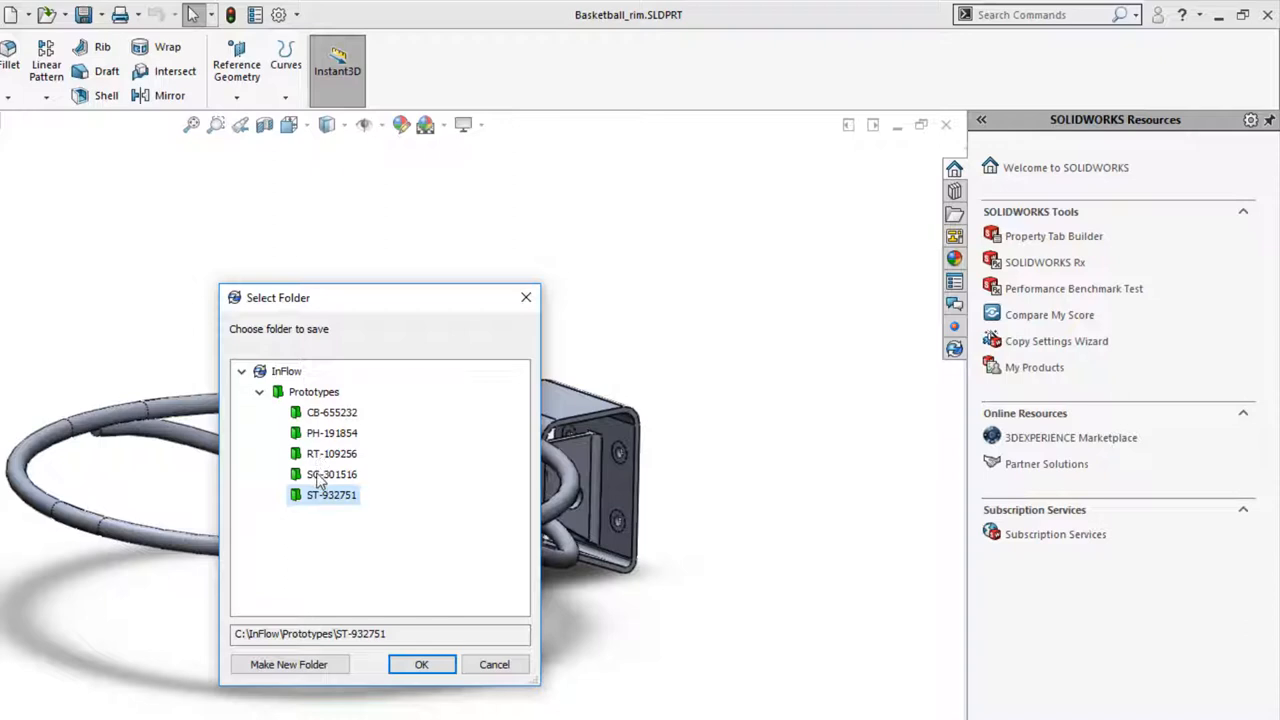
Save the rim into the Prototypes > SC-301516 vault folder as 3000-1.sldprt
click(329, 474)
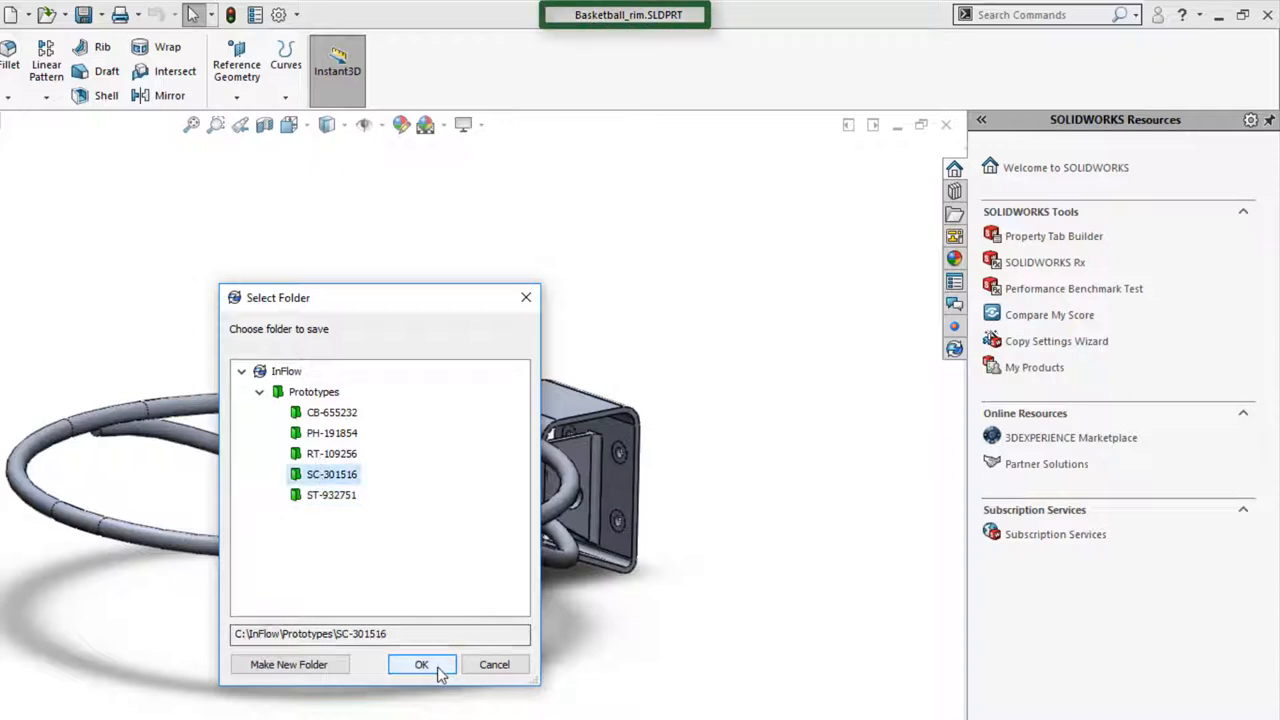
click(419, 664)
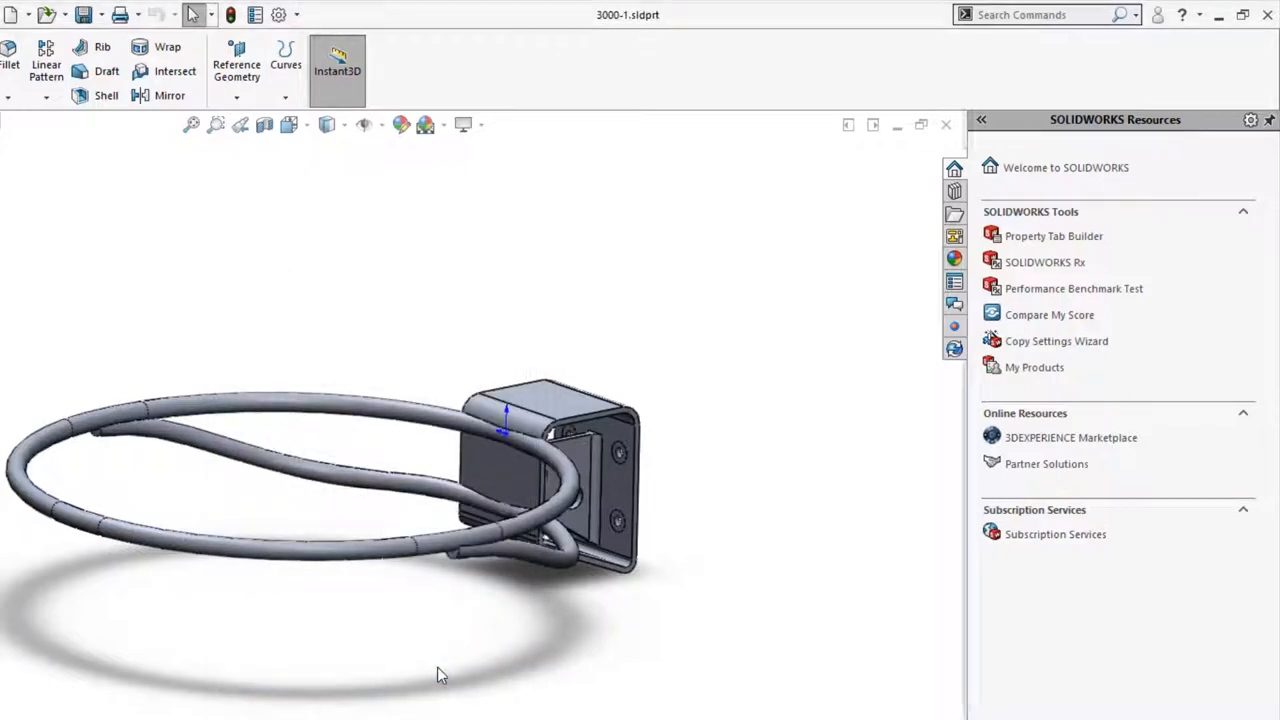